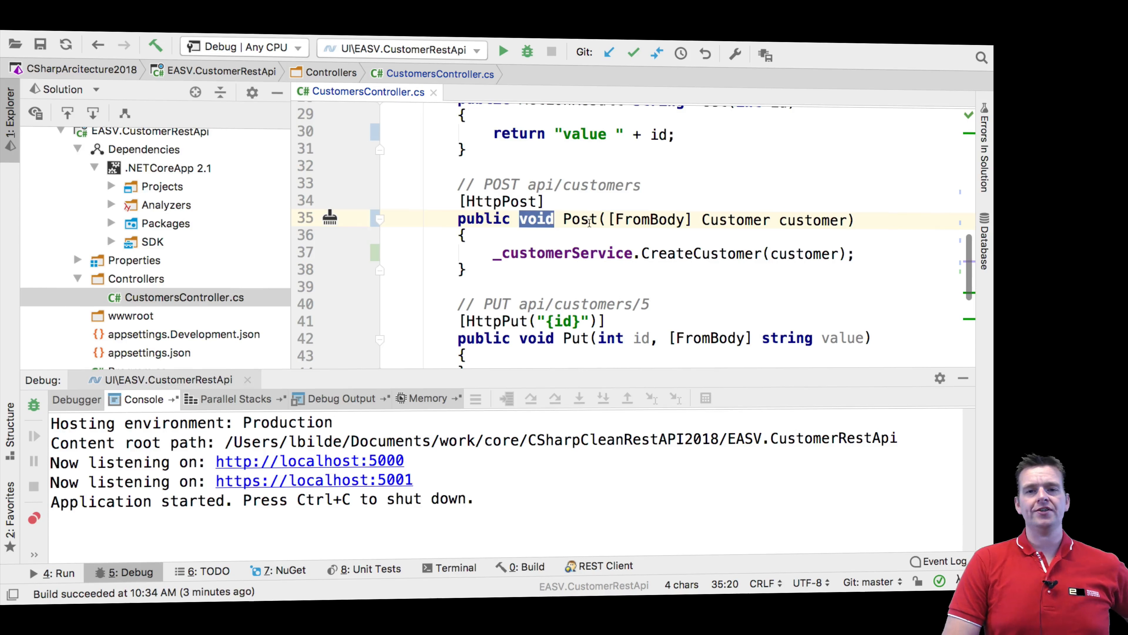
mouse_move(536, 219)
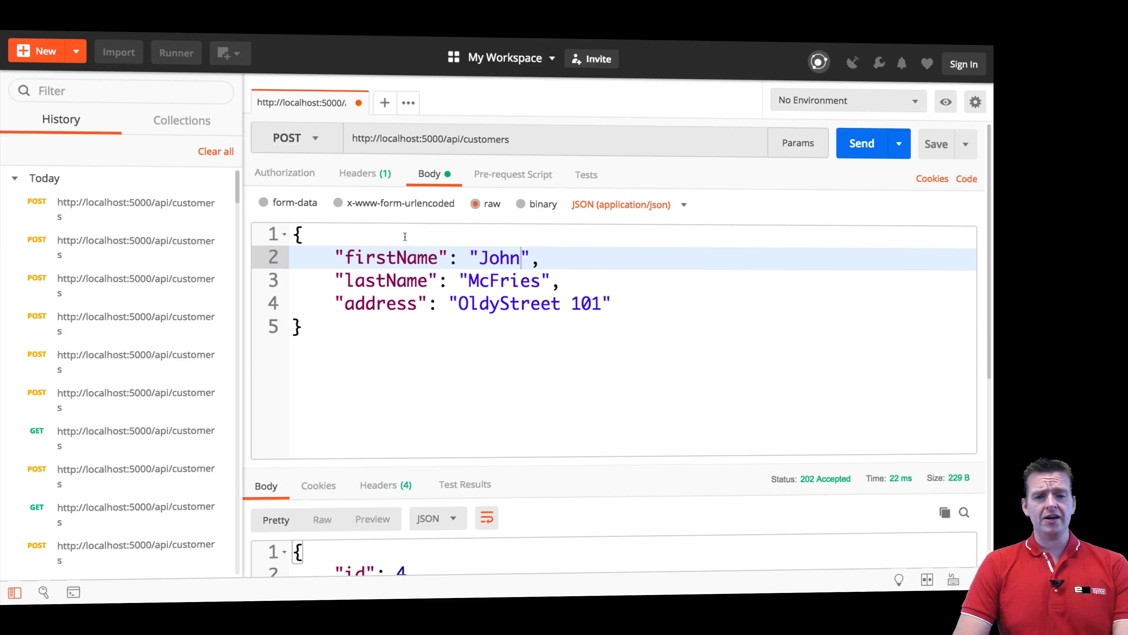
mouse_move(459, 286)
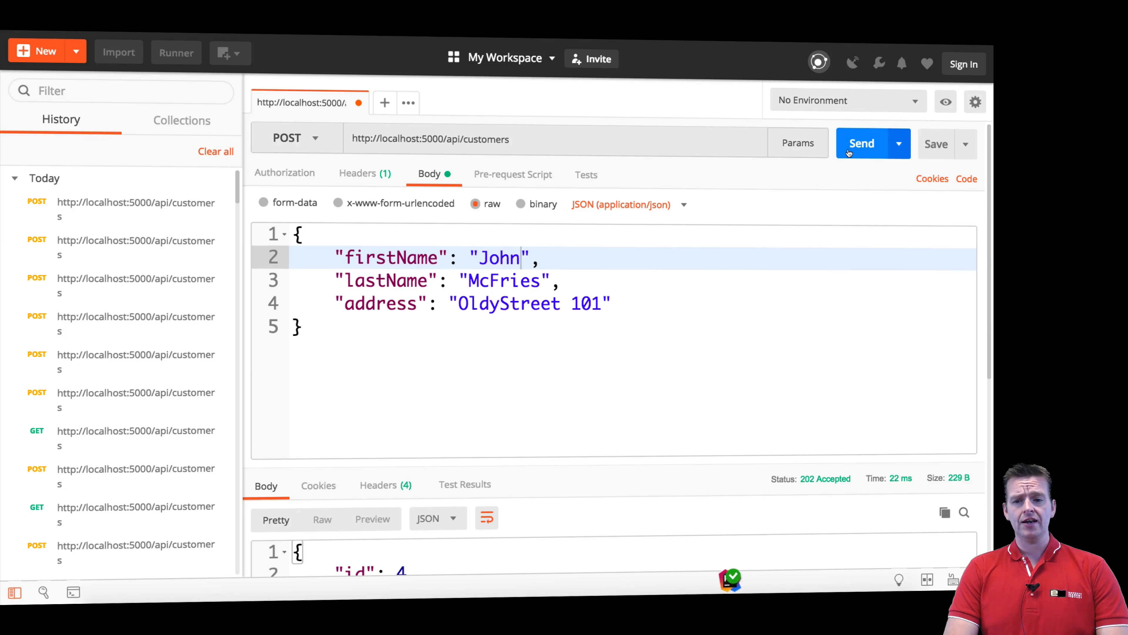
- Send the John McFries POST to localhost:5000/api/customers twice, getting 200 OK with an empty body
left_click(862, 144)
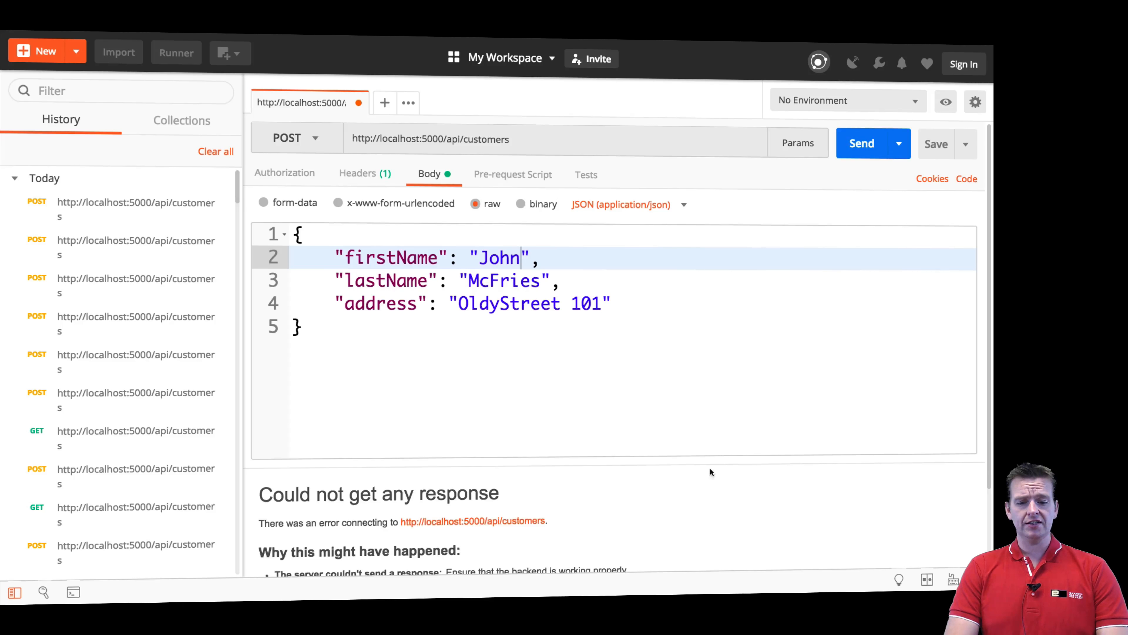
left_click(862, 143)
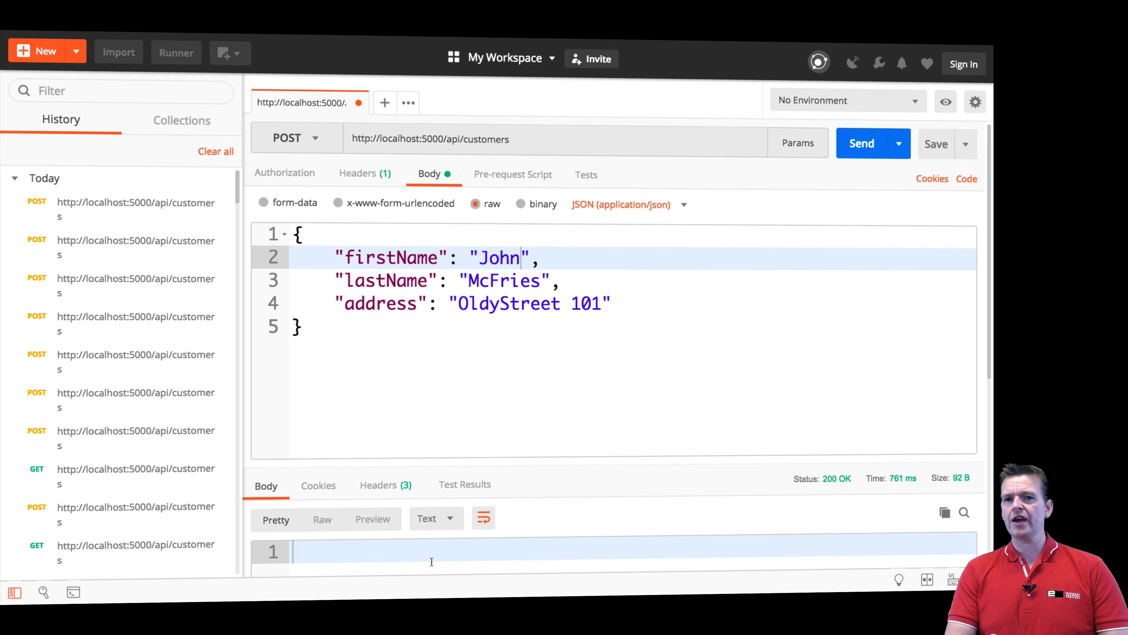
mouse_move(836, 478)
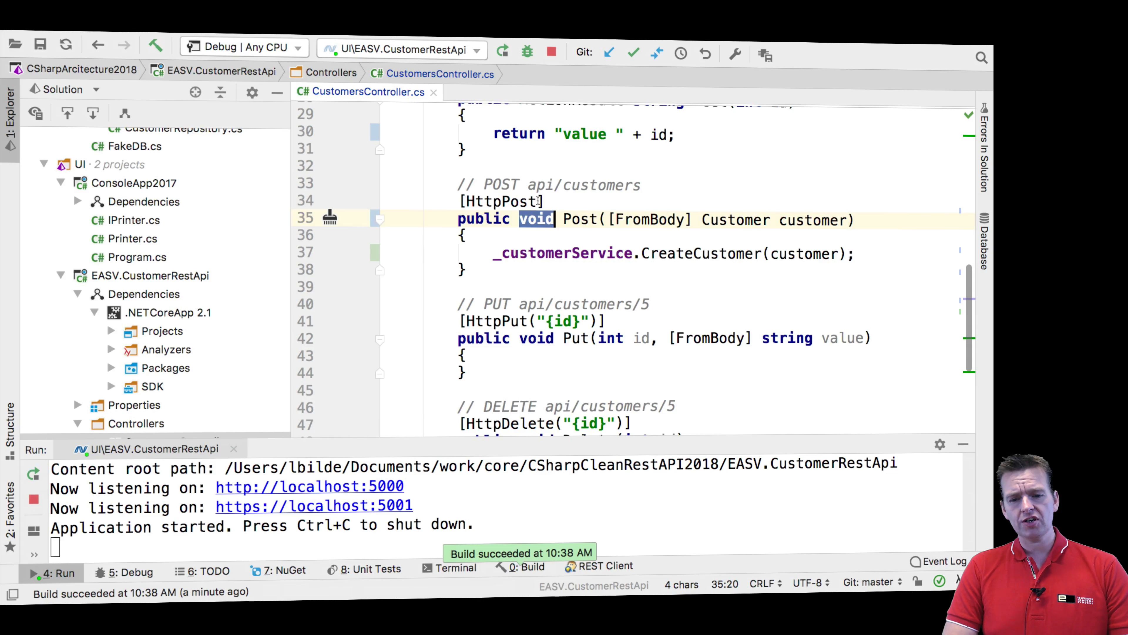
- Stop the API, change the POST action to return Customer from CreateCustomer, and rerun it
left_click(551, 53)
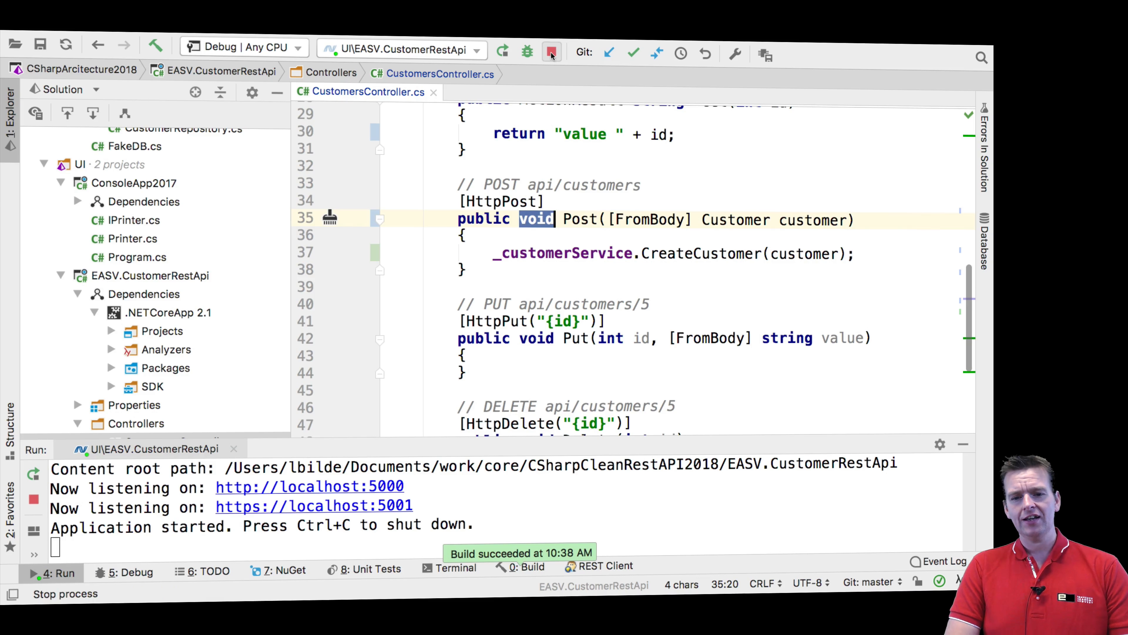
left_click(551, 52)
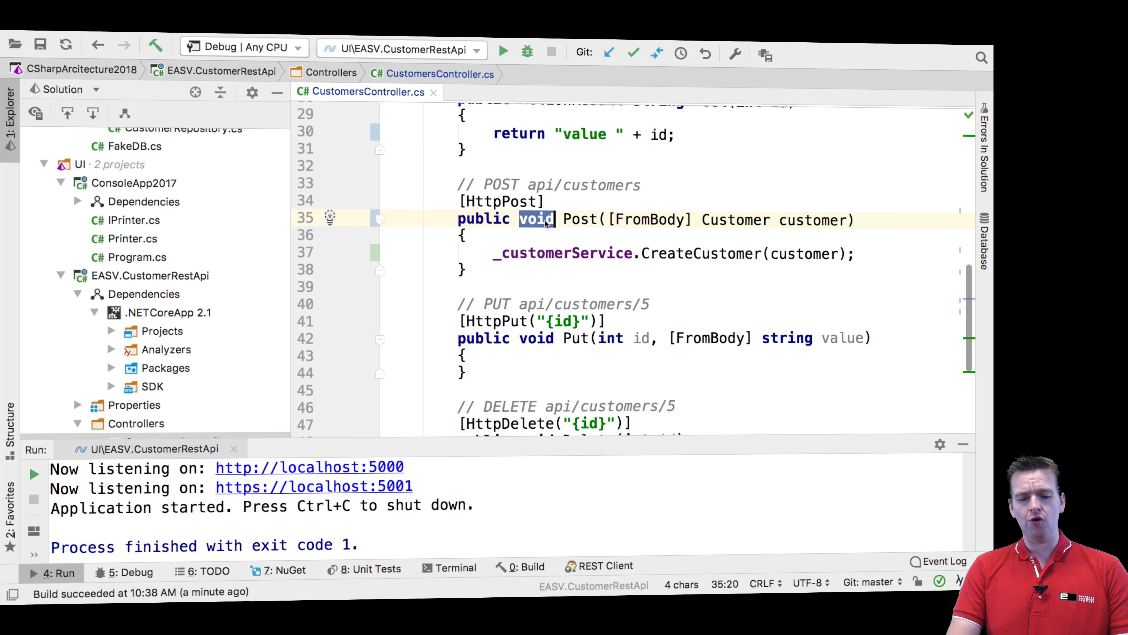
type("Customer")
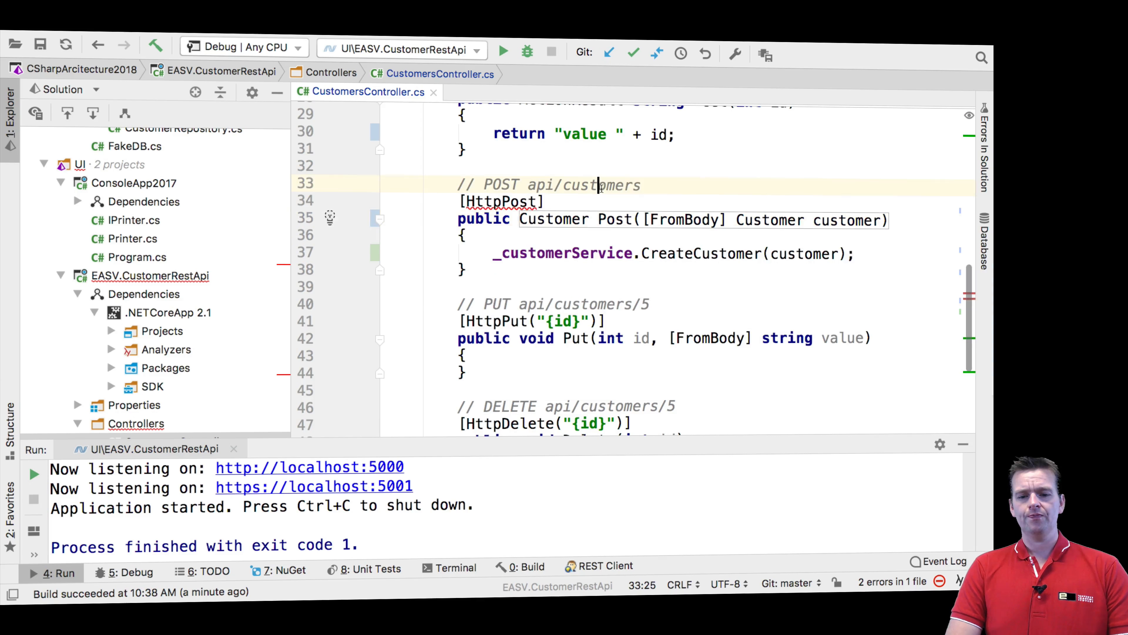
type("return")
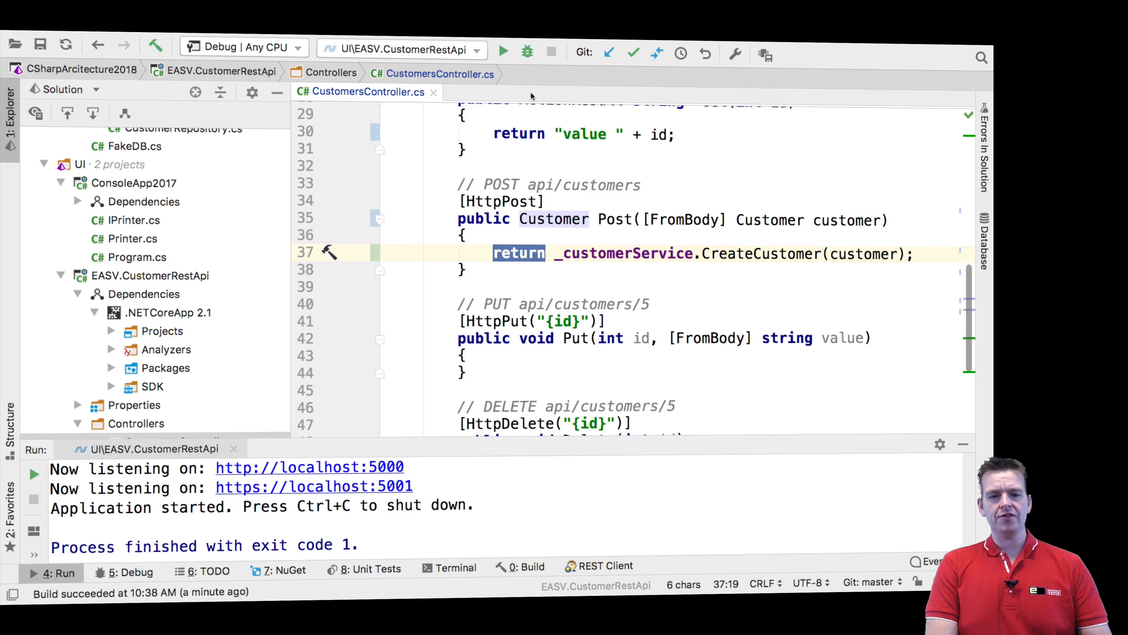
left_click(527, 51)
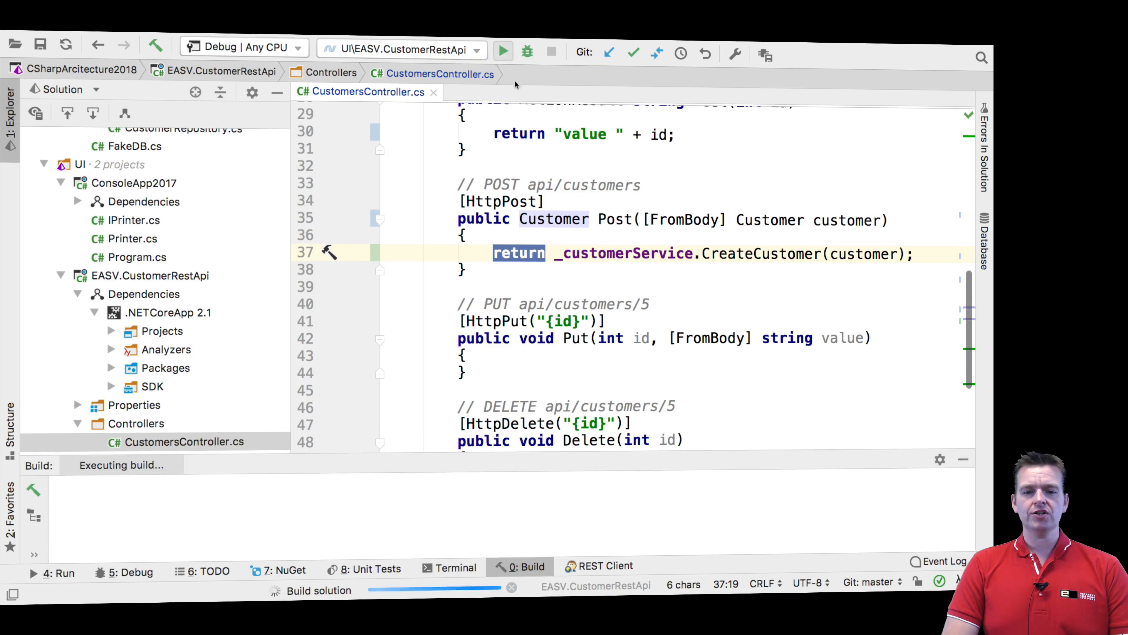
- Let the rebuild finish and the Run configuration restart the customer API
left_click(503, 51)
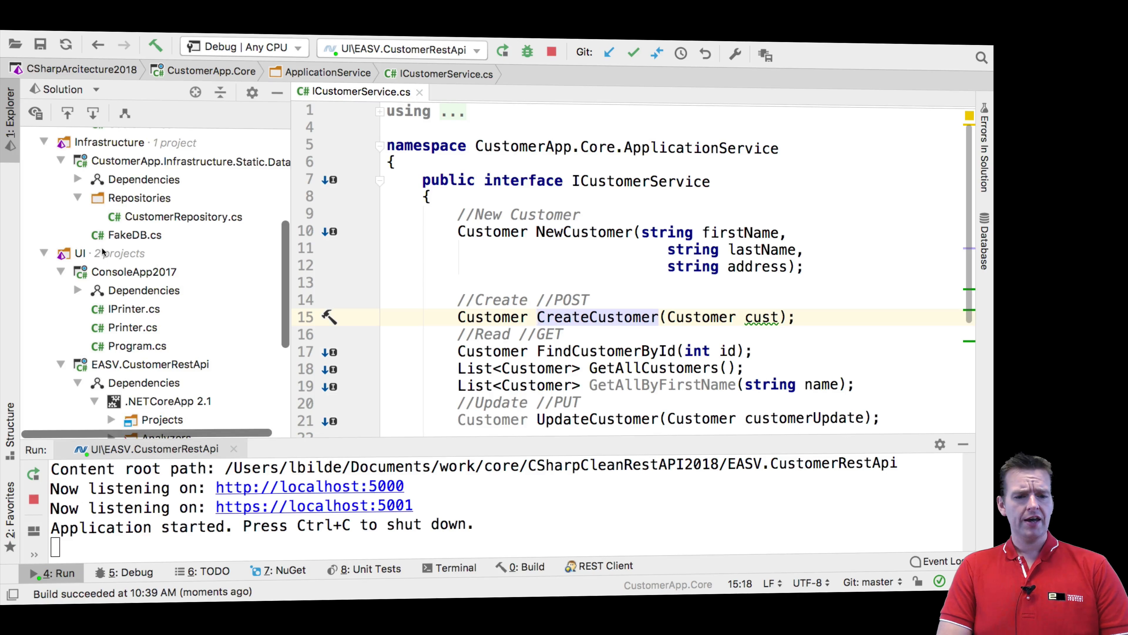
- Navigate to CustomerRepository.Create, which assigns the id, adds to FakeDB and returns the customer
scroll("down", 3)
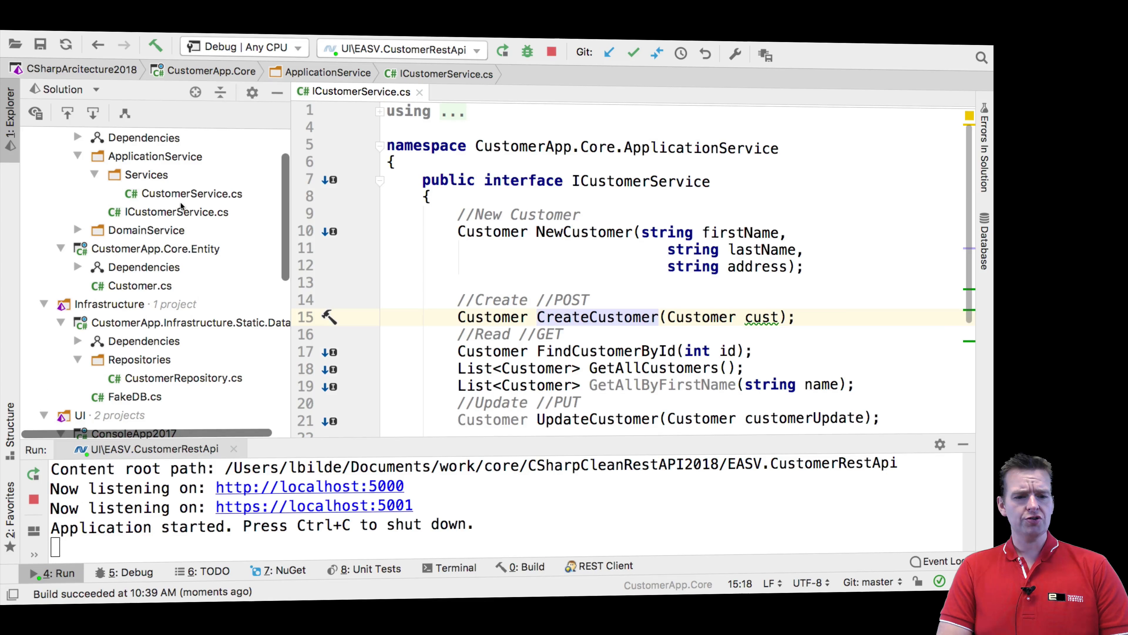
left_click(190, 193)
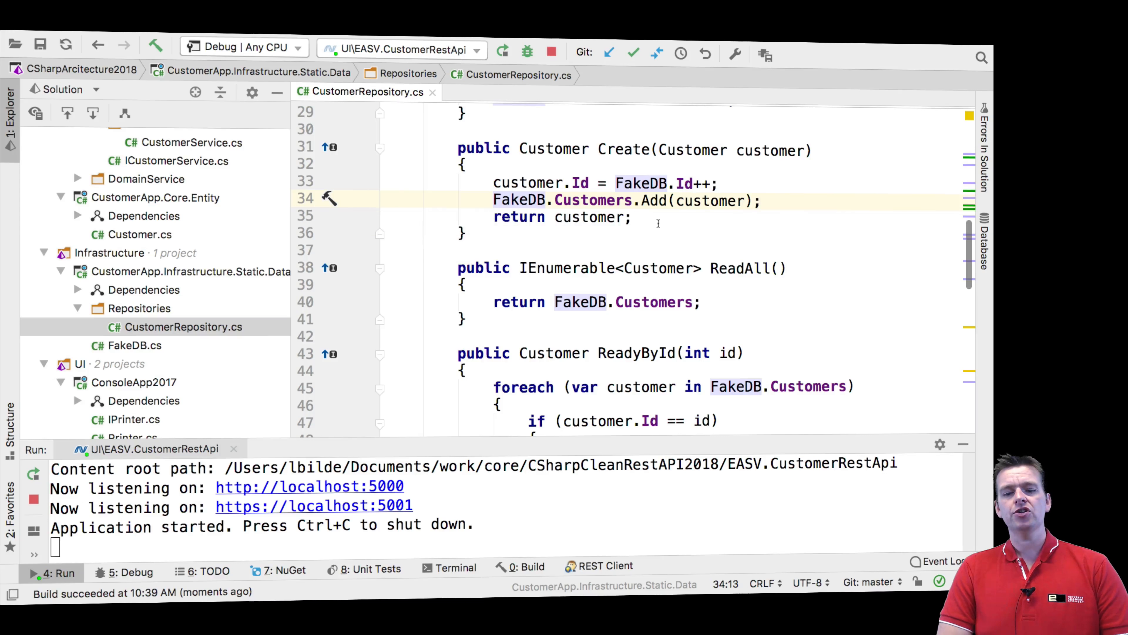
mouse_move(282, 283)
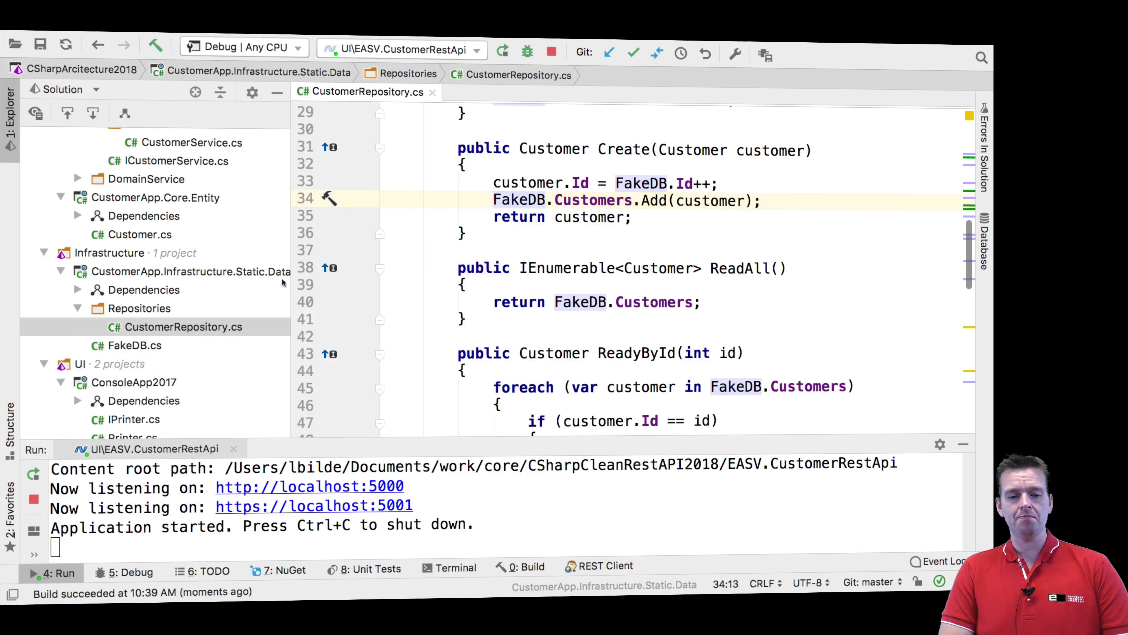
mouse_move(219, 339)
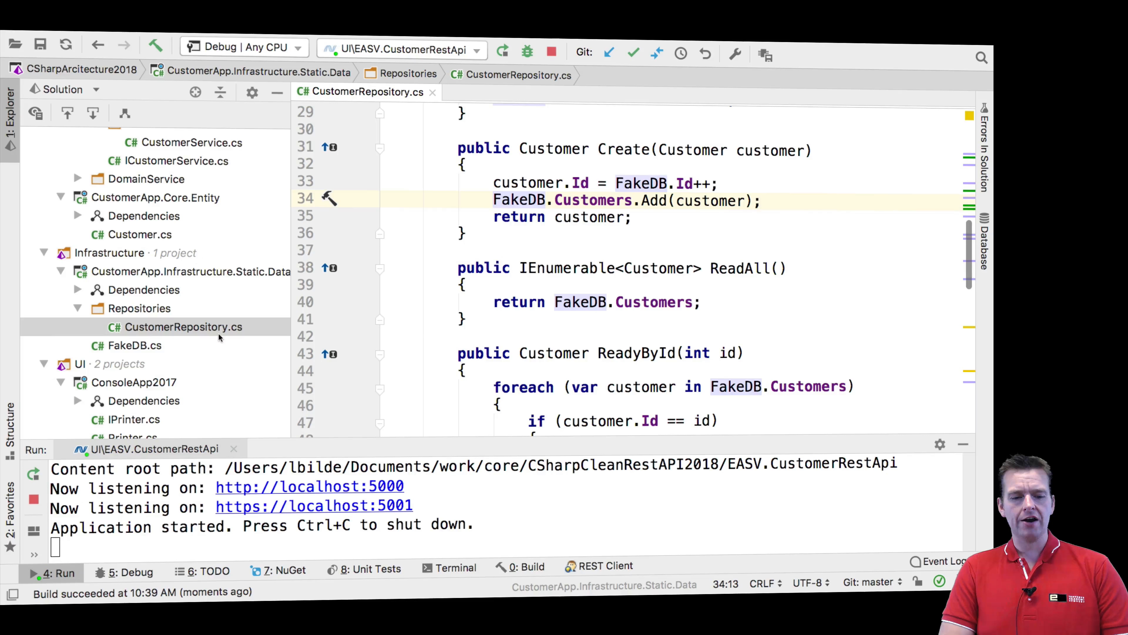
scroll("down", 3)
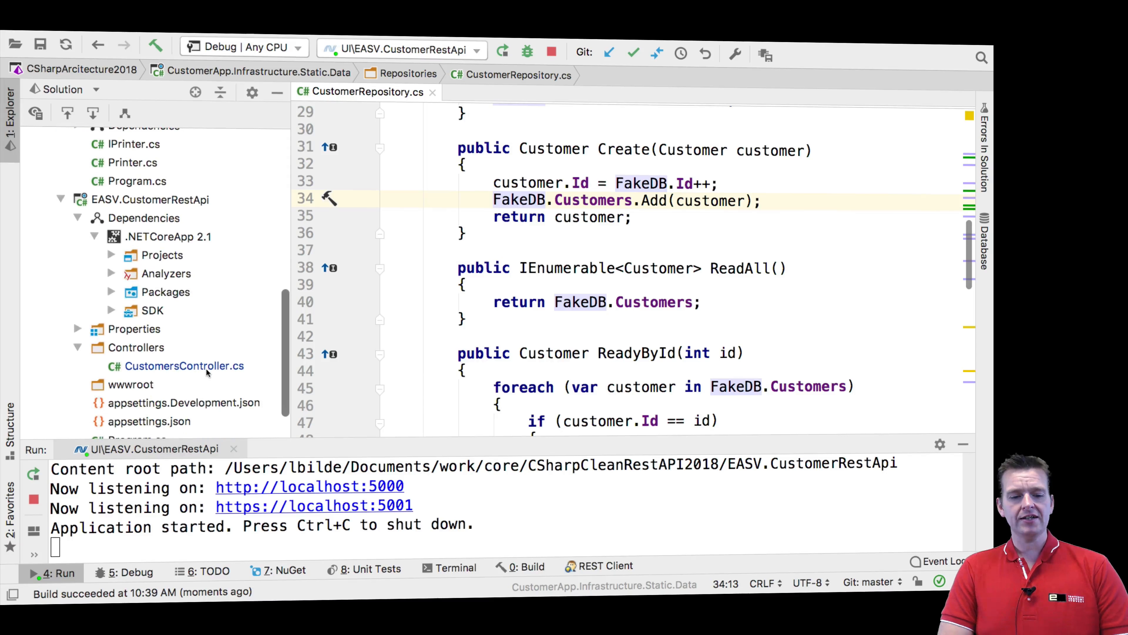
- Reopen CustomersController.cs and bring Postman back to the front
left_click(184, 366)
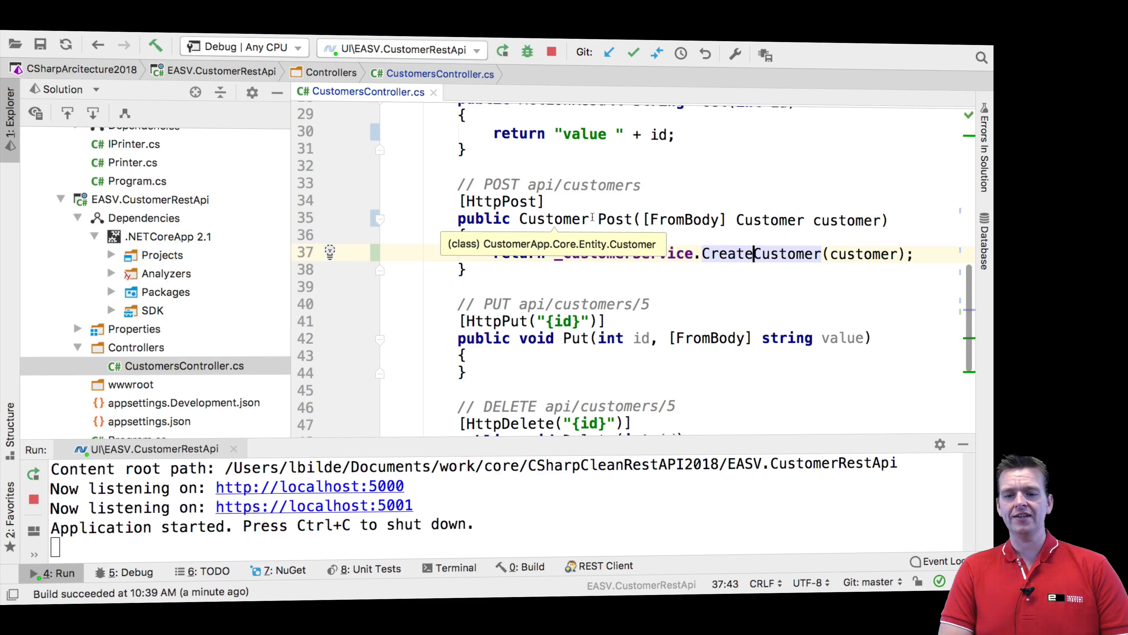
double_click(850, 219)
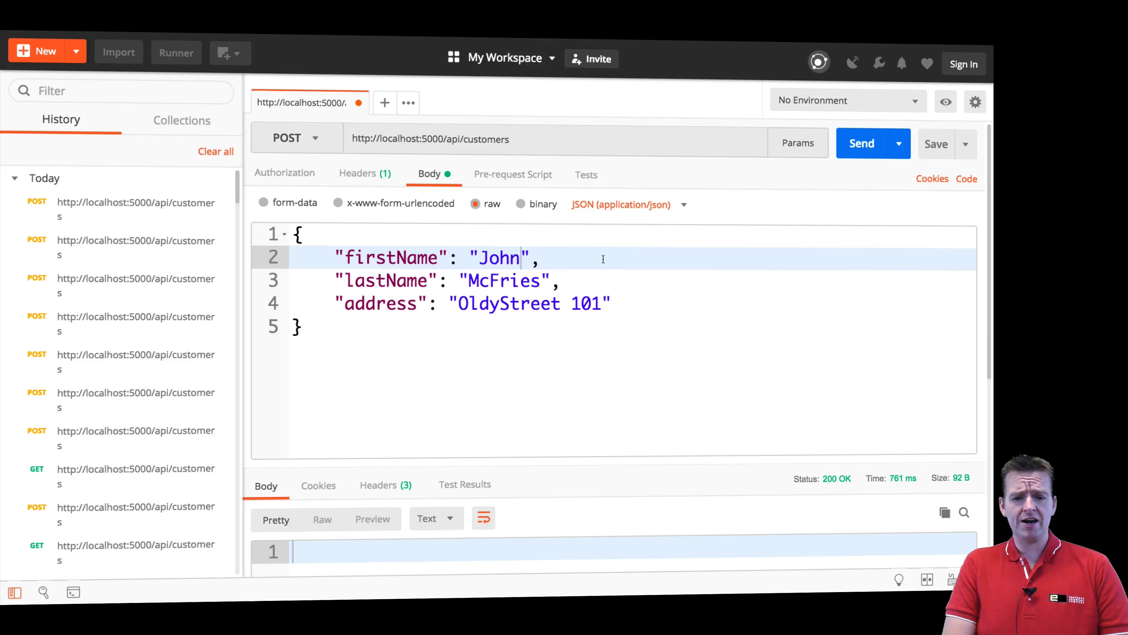
- Resend the POST and view the returned John McFries JSON with id 3
left_click(862, 143)
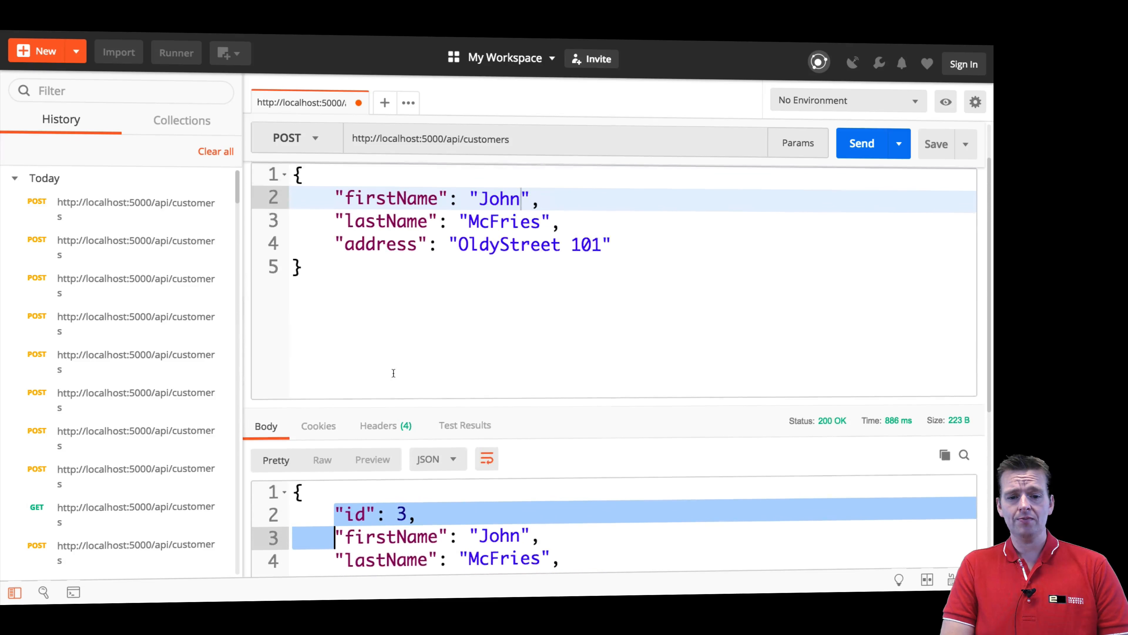
scroll("down", 3)
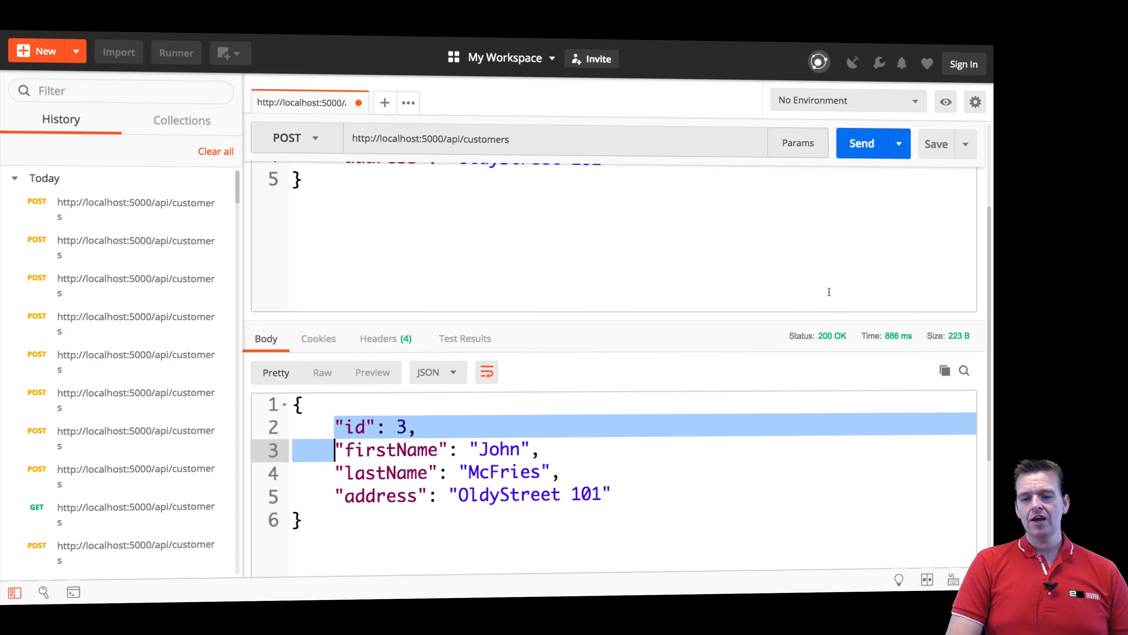
mouse_move(667, 324)
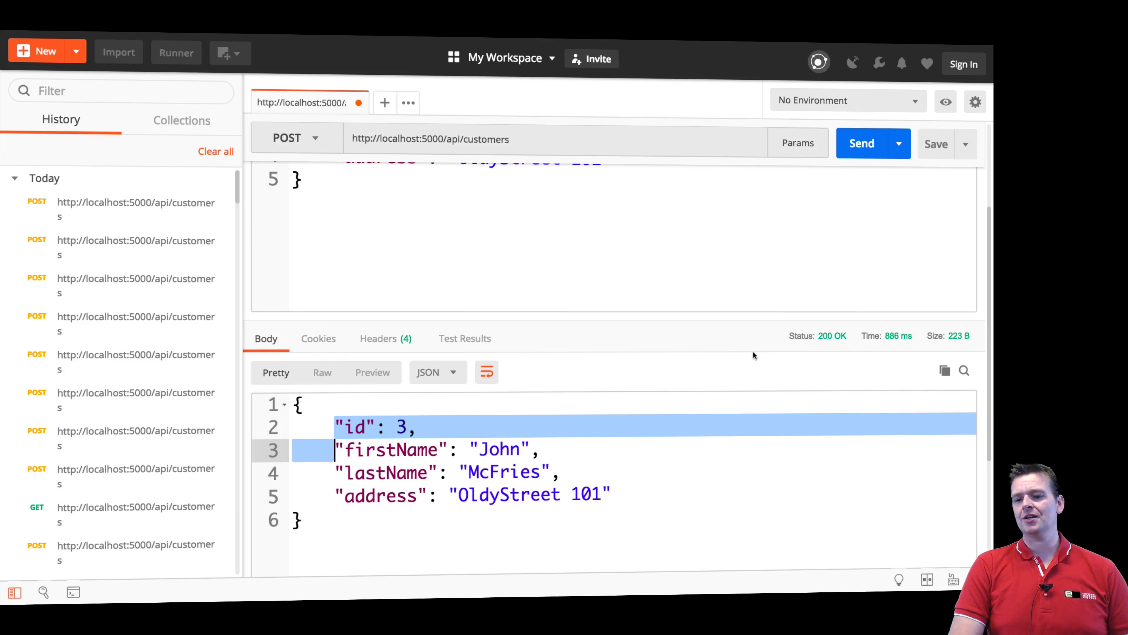
mouse_move(734, 332)
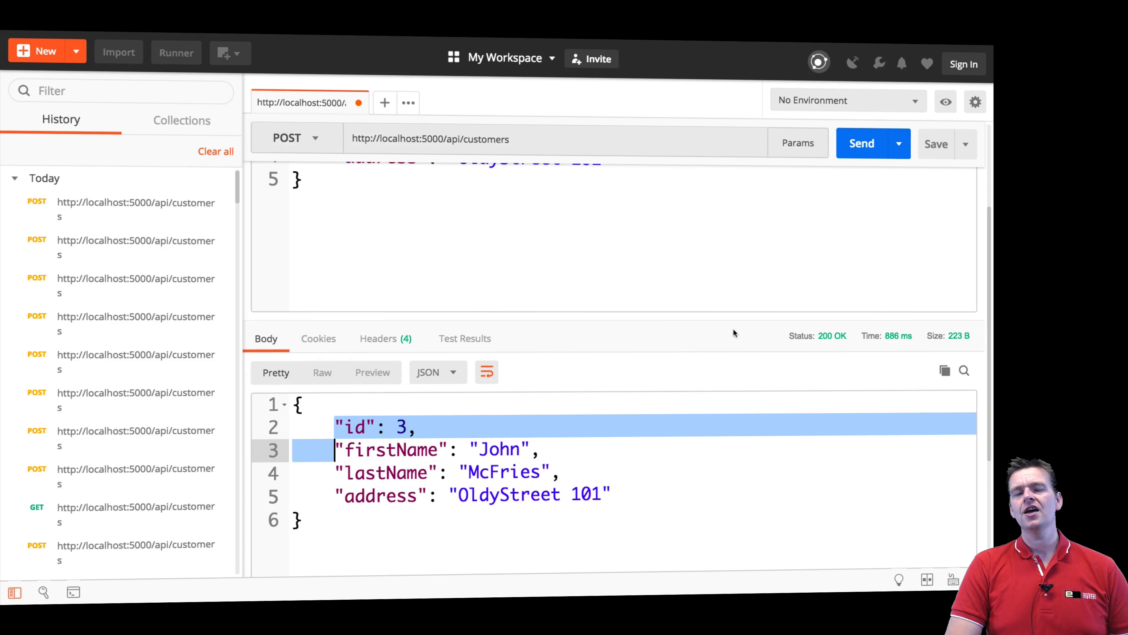